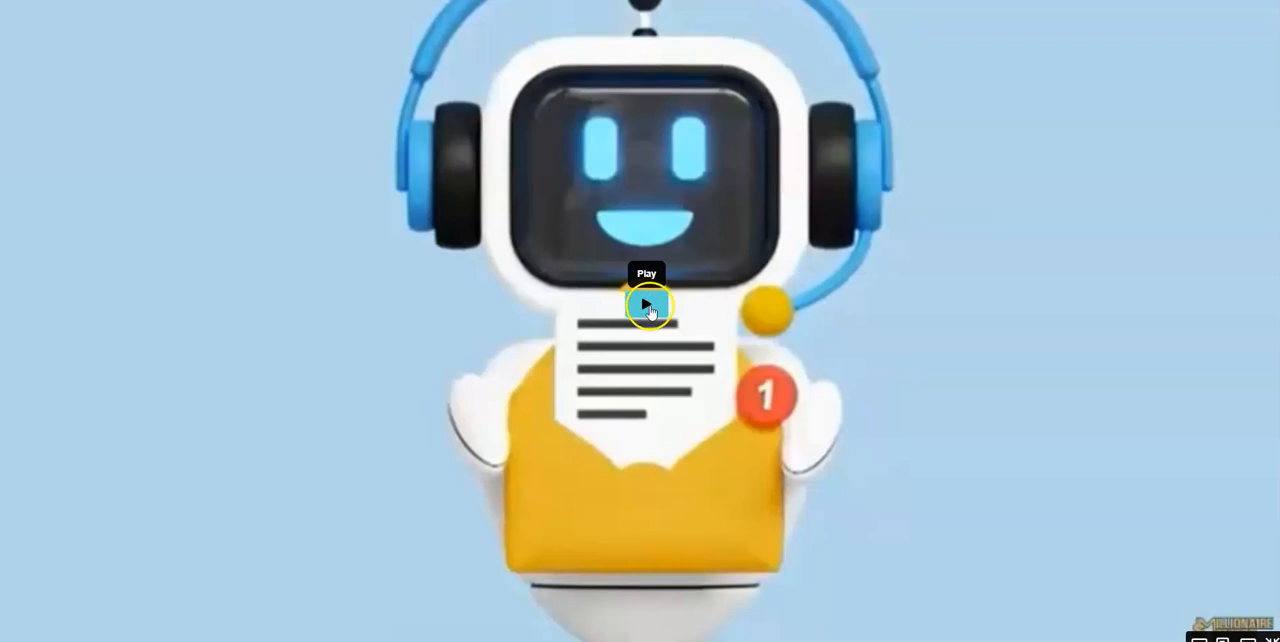
- Start playback of the embedded cartoon robot mascot video
{"action": "left_click", "coordinate": [644, 304]}
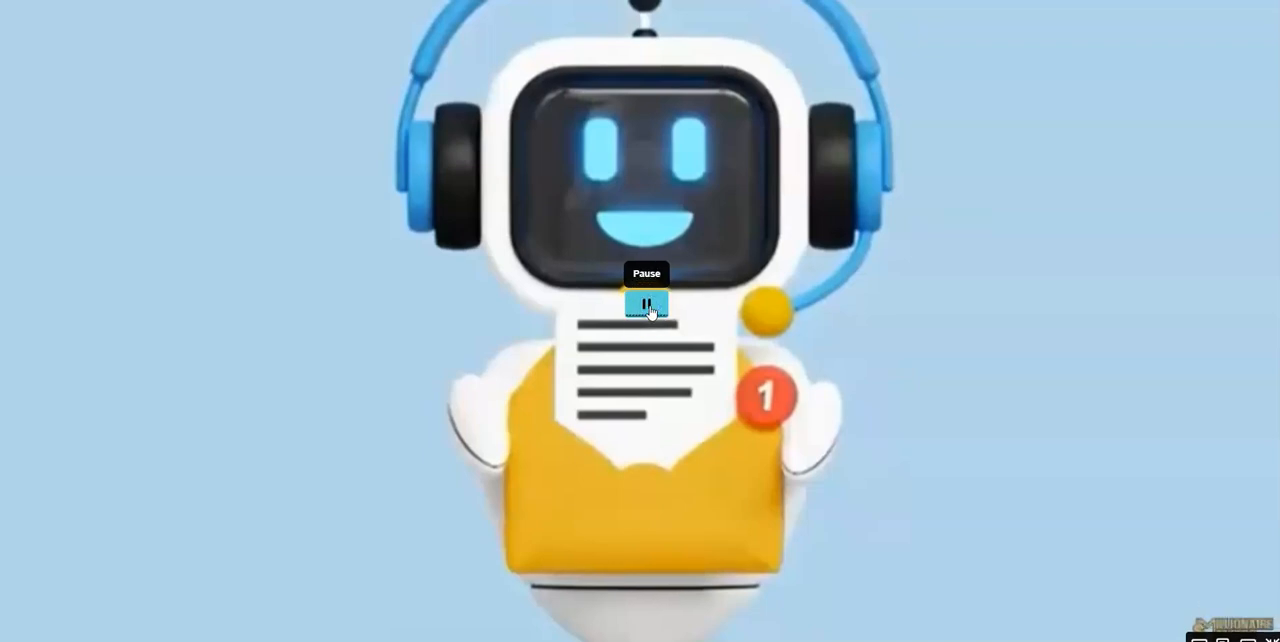